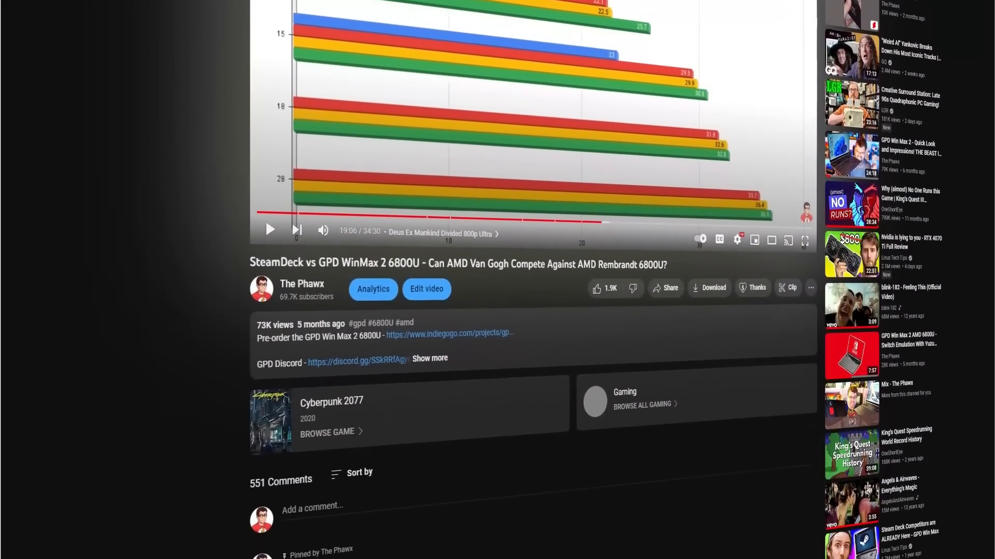
# - Close the HWiNFO64 sensor window, keeping Auto limit TDP 28 W, Optimize GPU 6800U, Float and Disable CPU Boost
pyautogui.scroll(-3)
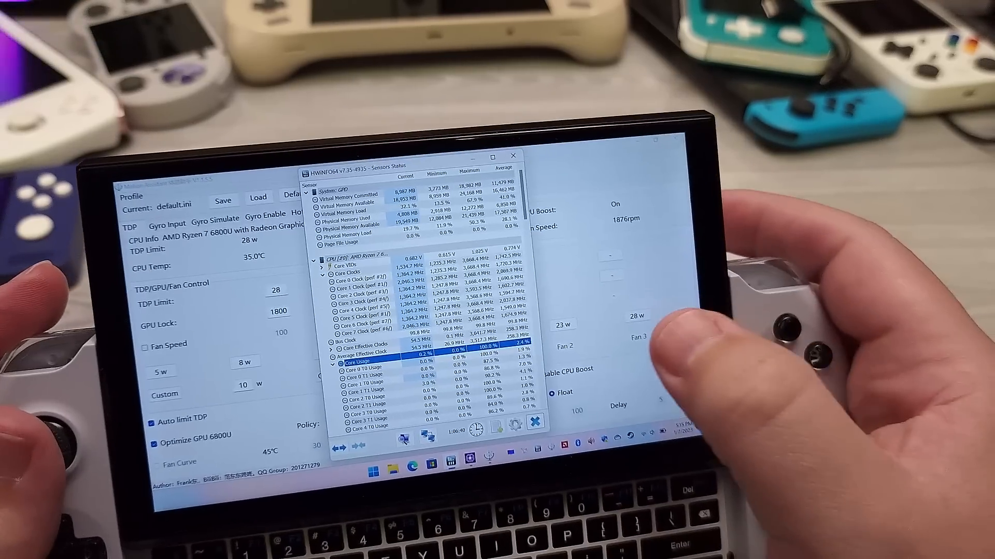
pyautogui.click(513, 156)
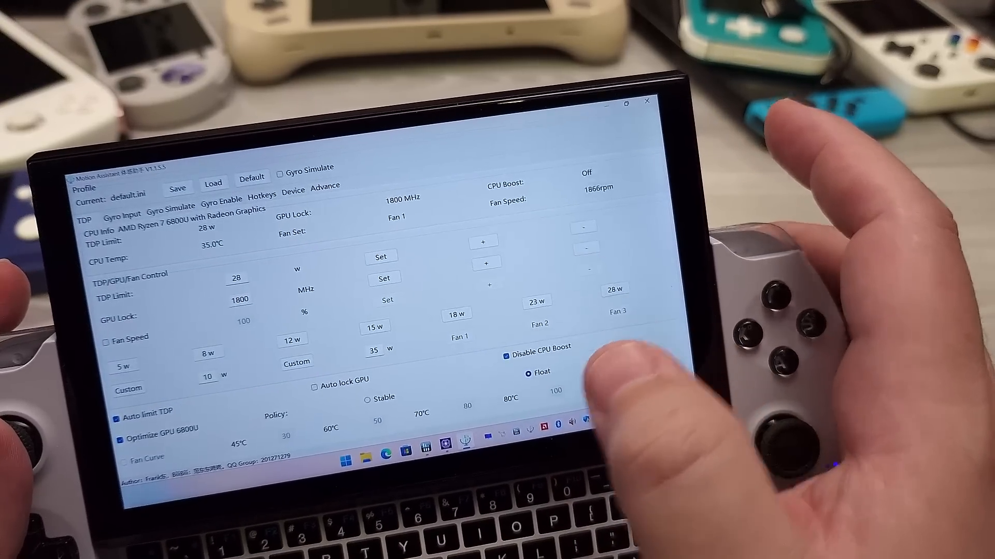